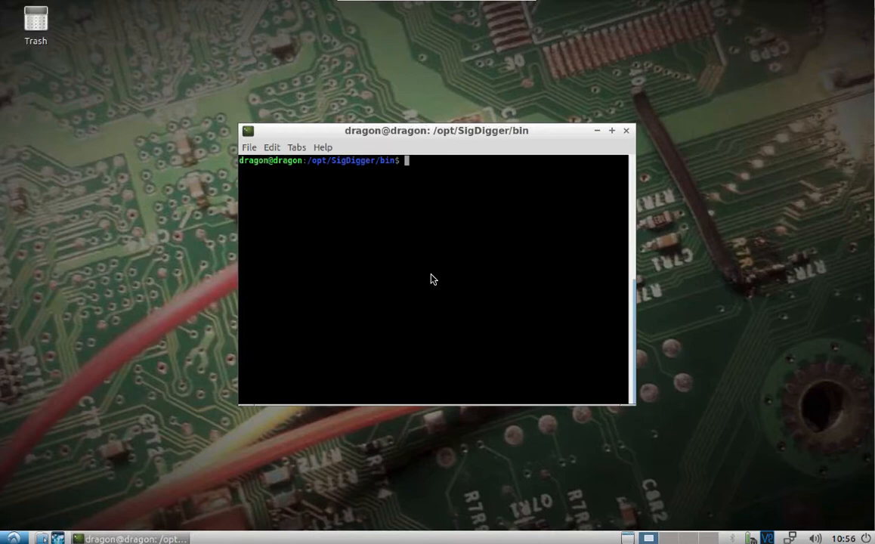
mouse_move(463, 272)
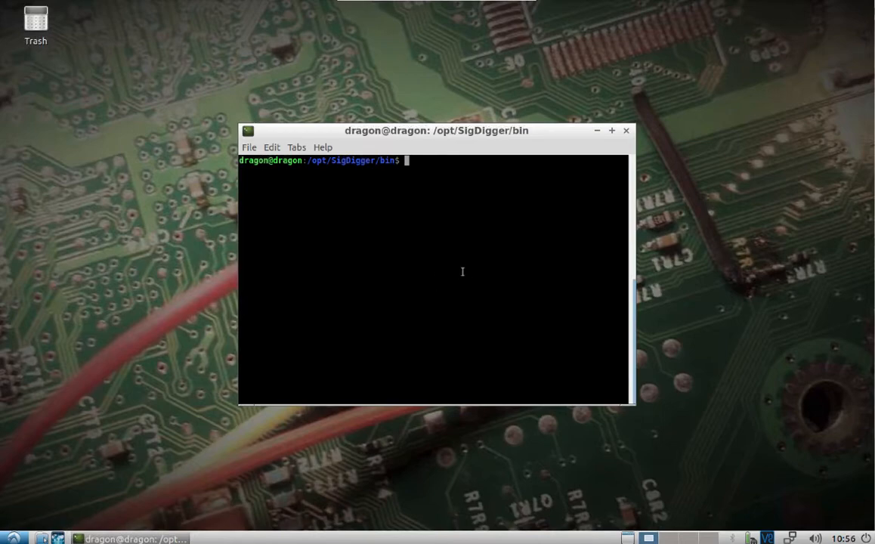
Step: Run ./SigDigger from /opt/SigDigger/bin to start the application
type("./SigDigger")
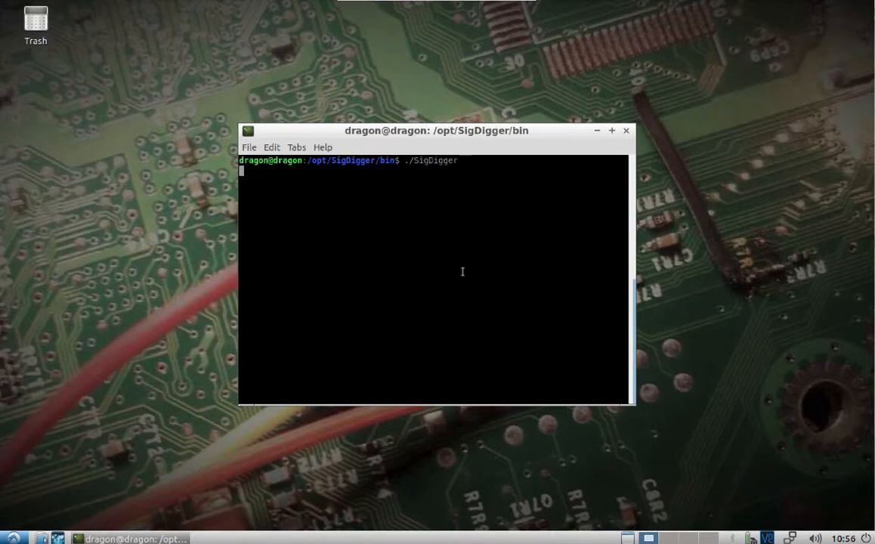
key("Return")
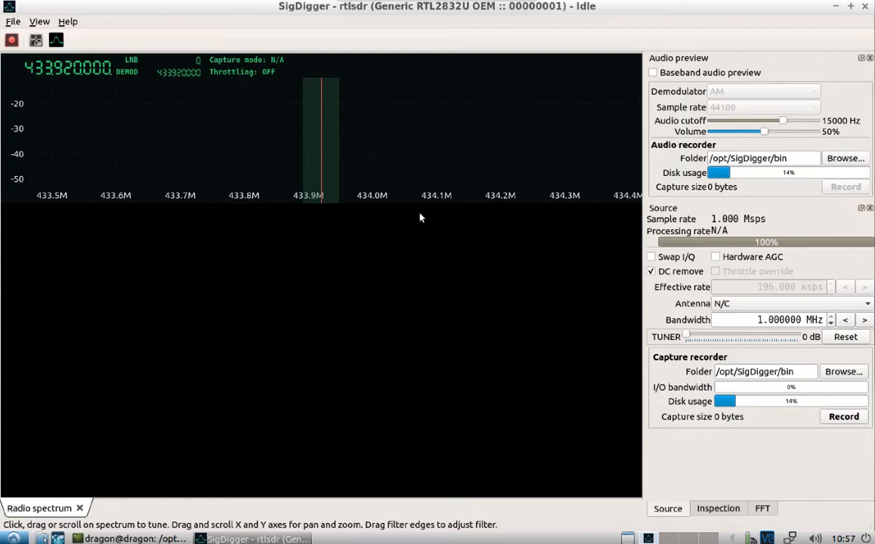
mouse_move(321, 141)
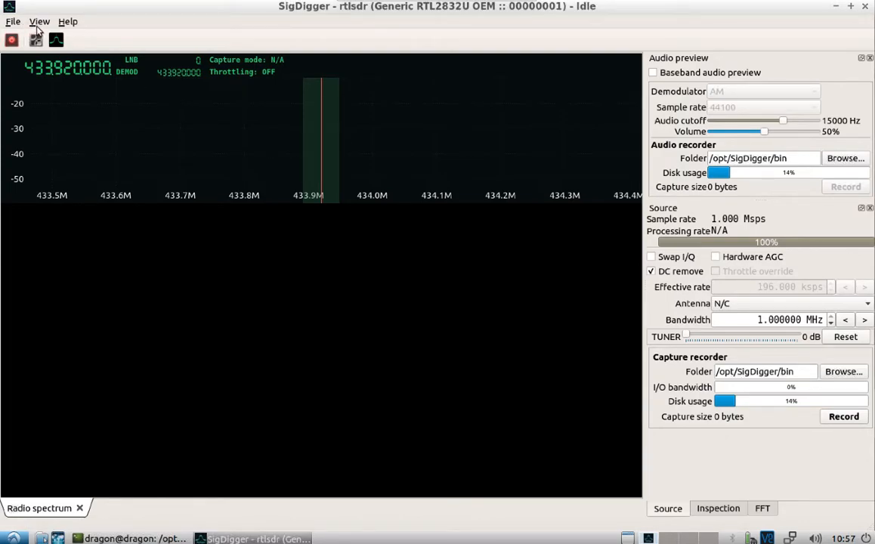
Step: Confirm the rtlsdr source at 433.92 MHz and 1.024 Msps in the settings dialog
left_click(37, 39)
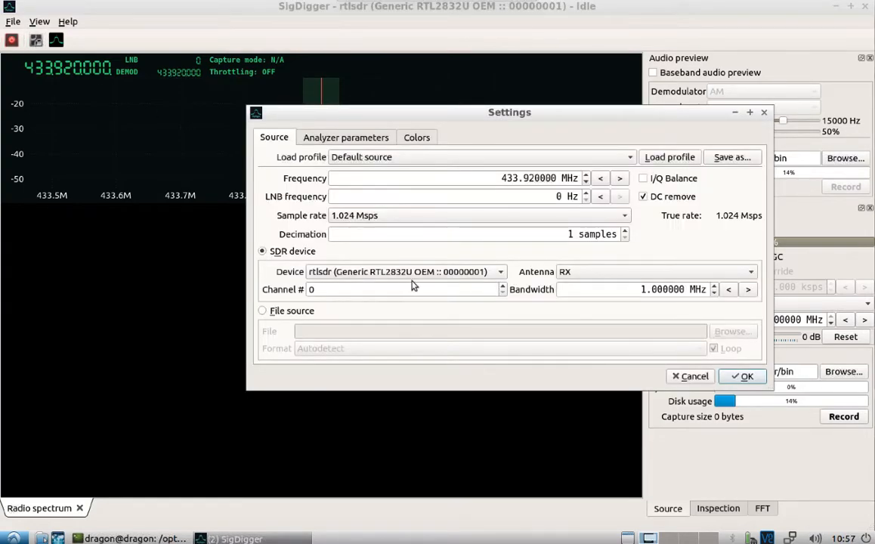
mouse_move(584, 354)
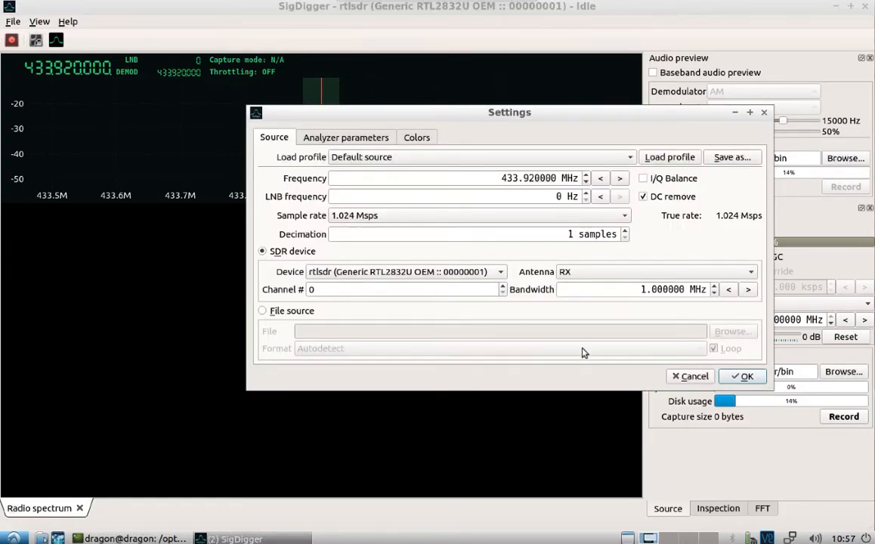
left_click(744, 376)
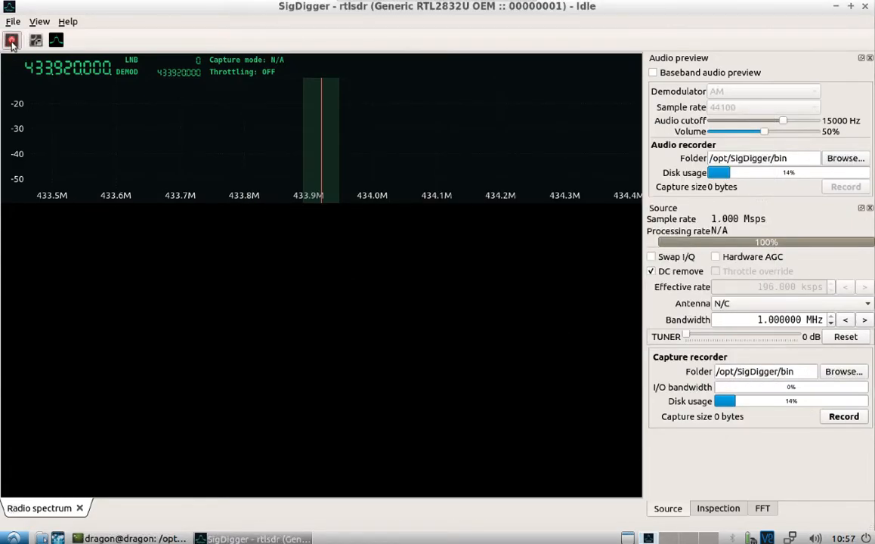
Step: Start receiving at 433.92 MHz and show the Inspection panel in the sidebar
left_click(12, 39)
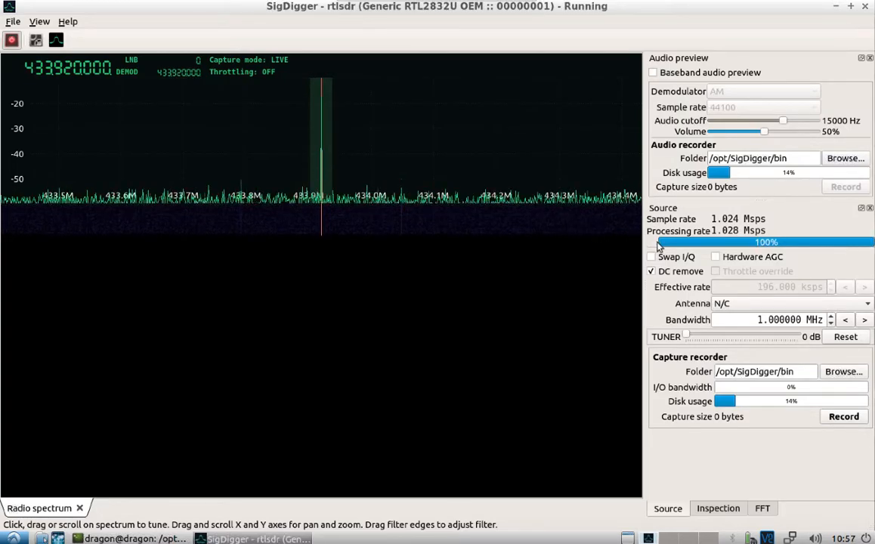
left_click(716, 508)
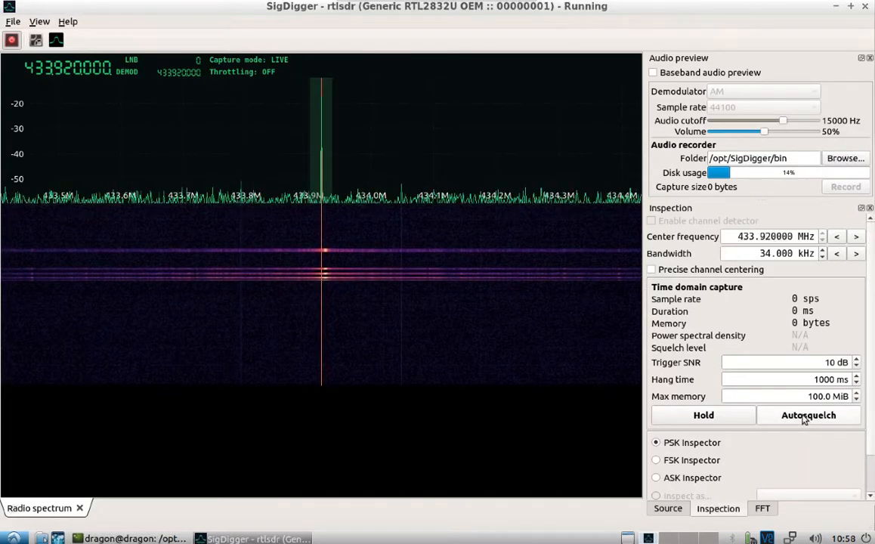
Step: Autosquelch with precise channel centering, then keep the triggered 433.92 MHz burst
left_click(807, 414)
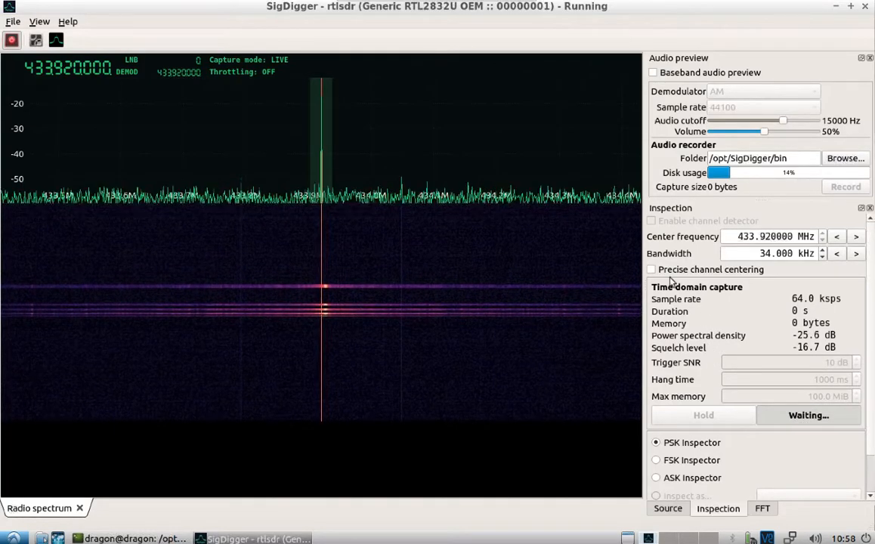
left_click(652, 269)
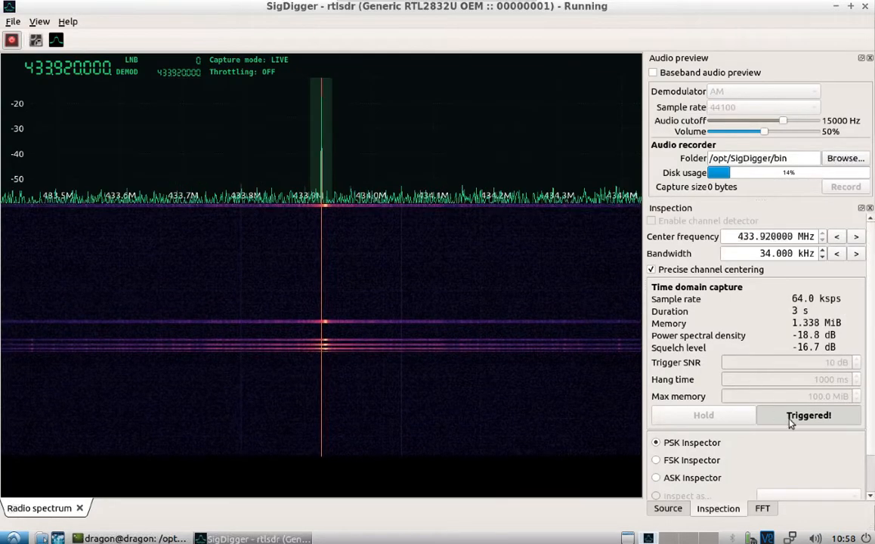
left_click(807, 414)
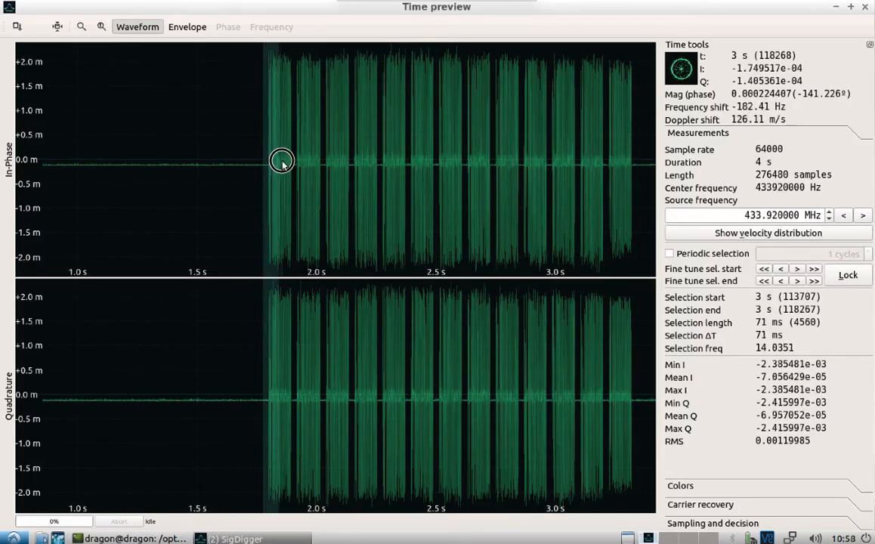
Step: Select a 0.1 s stretch of the burst from 3 s to read its measurements
left_click_drag(281, 160, 295, 160)
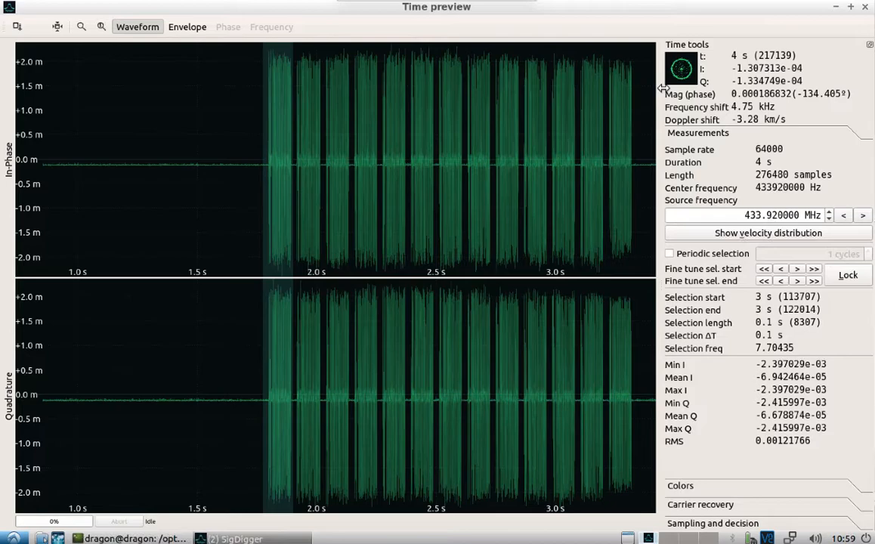
mouse_move(683, 112)
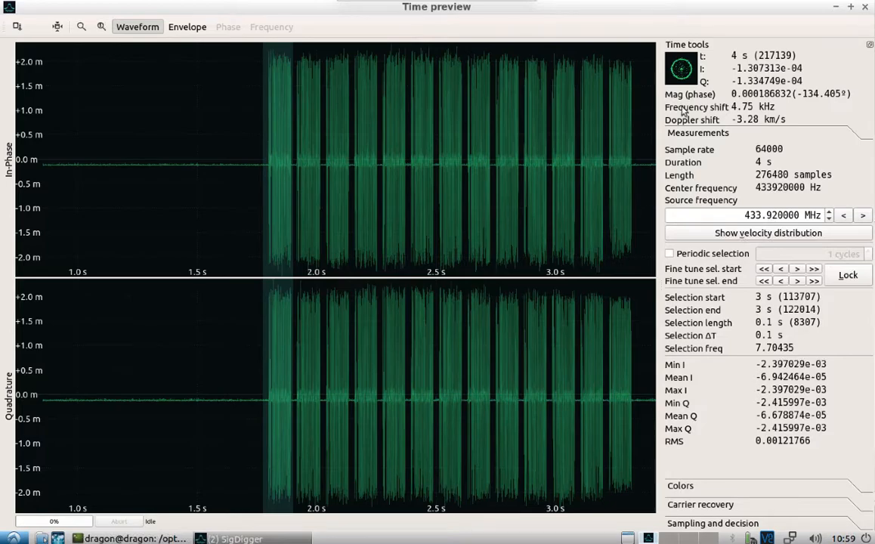
mouse_move(708, 239)
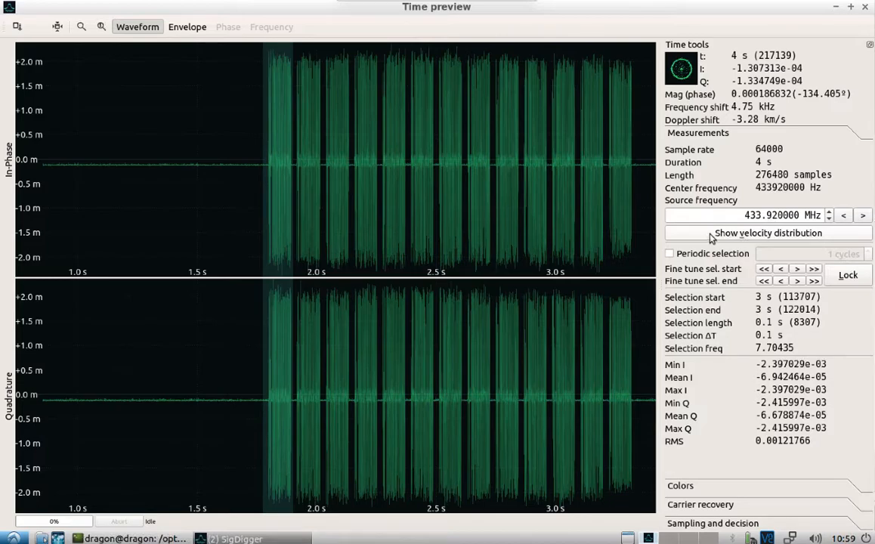
Step: Show the burst's Doppler velocity distribution (dominant −4.39 km/s)
left_click(768, 233)
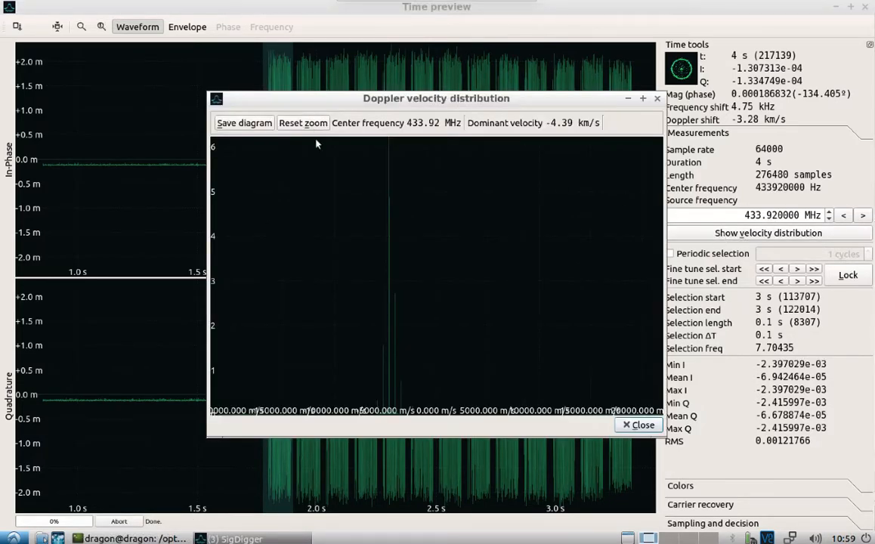
left_click(638, 425)
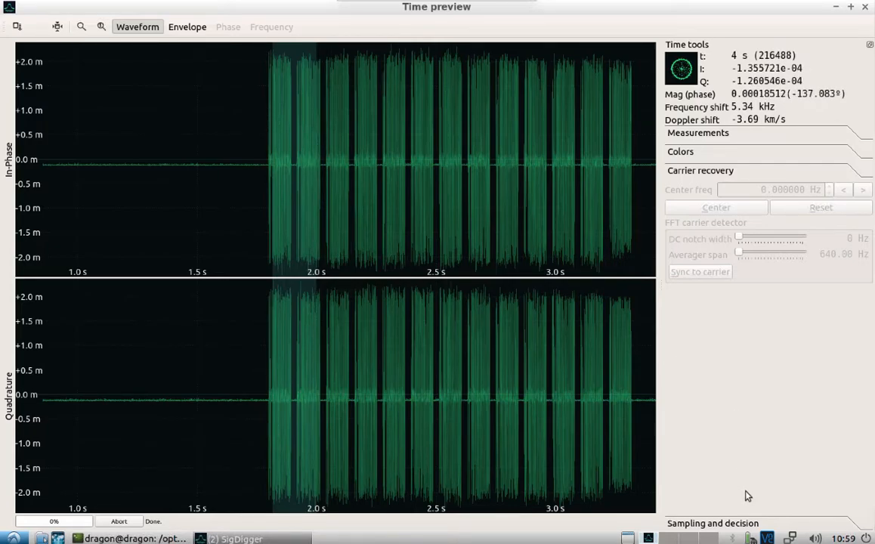
Step: Close the Time preview, returning to the live 433.92 MHz radio spectrum
left_click(713, 189)
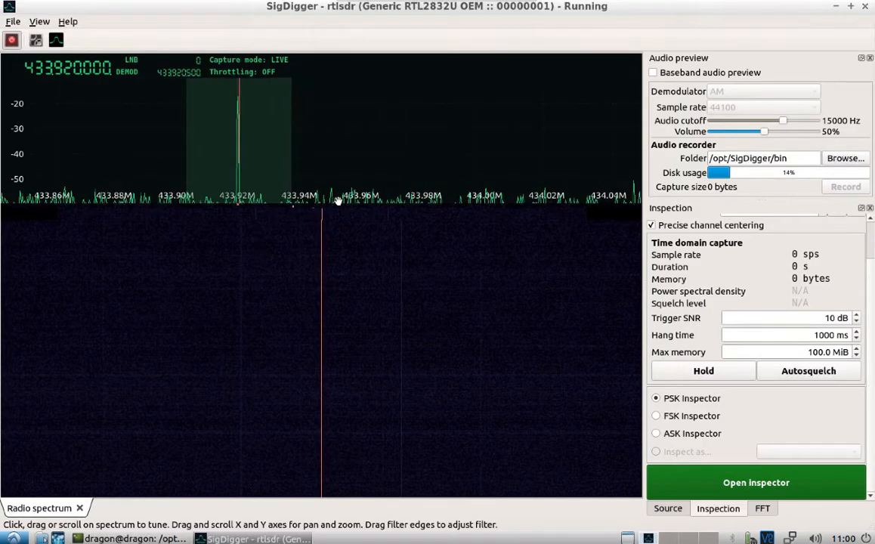
Step: Enable the Radio spectrum band plan, labelling the P Band and 70cm Ham Band
left_click(38, 21)
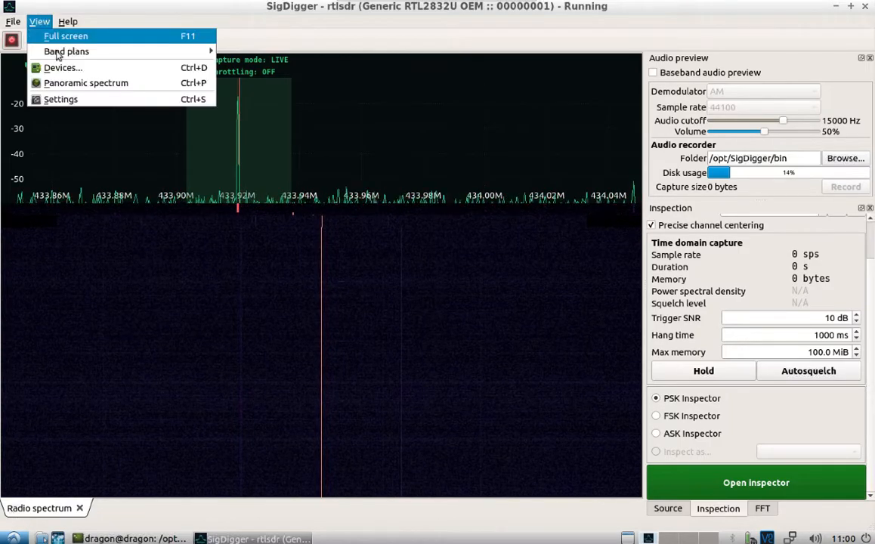
left_click(67, 52)
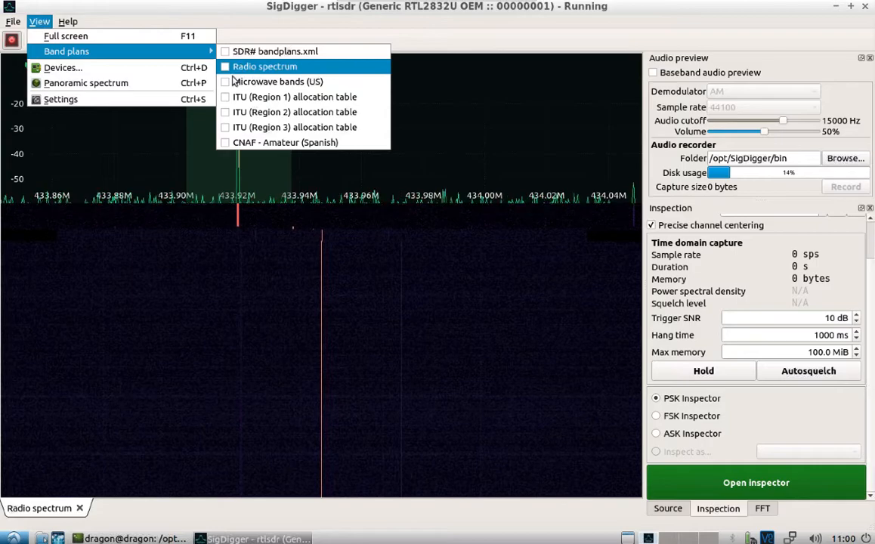
left_click(264, 66)
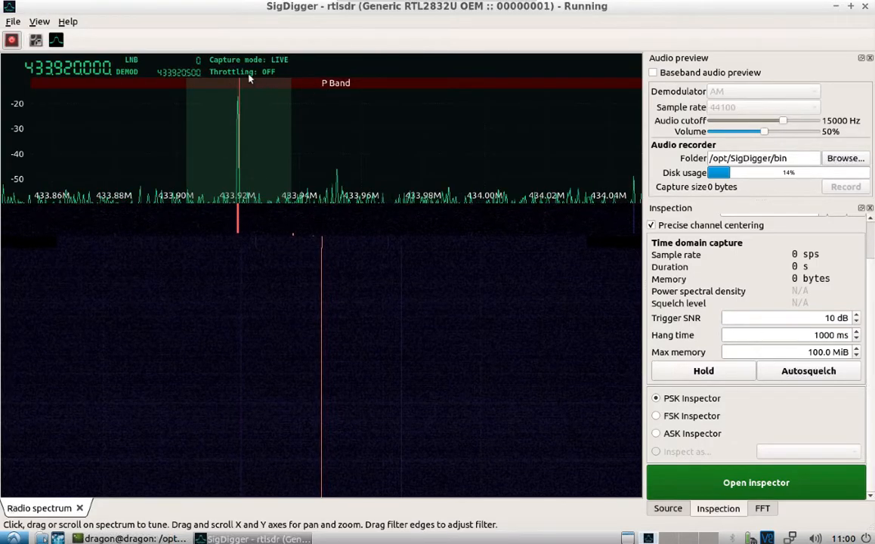
left_click(38, 21)
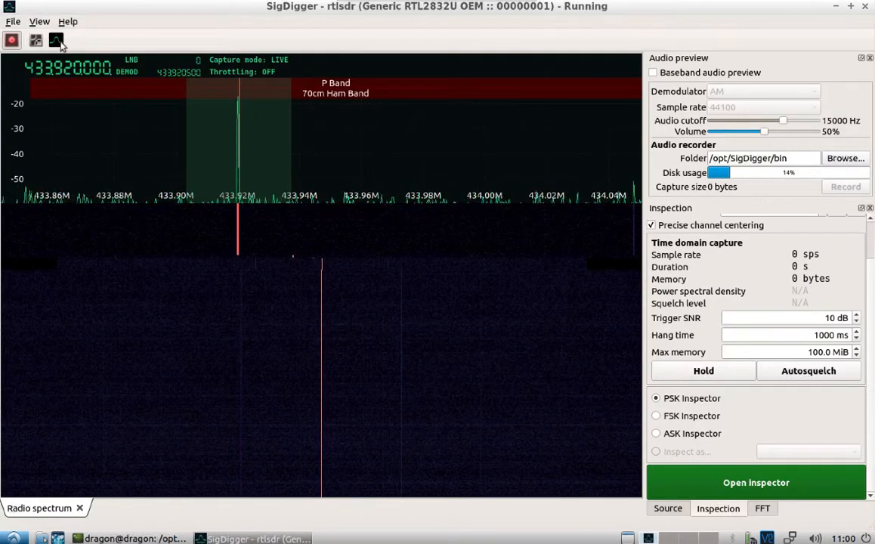
mouse_move(36, 39)
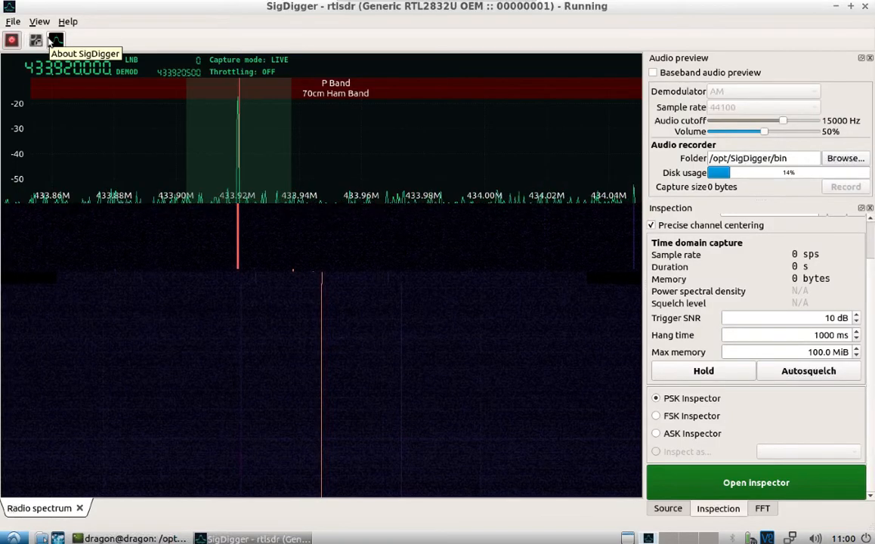
mouse_move(12, 39)
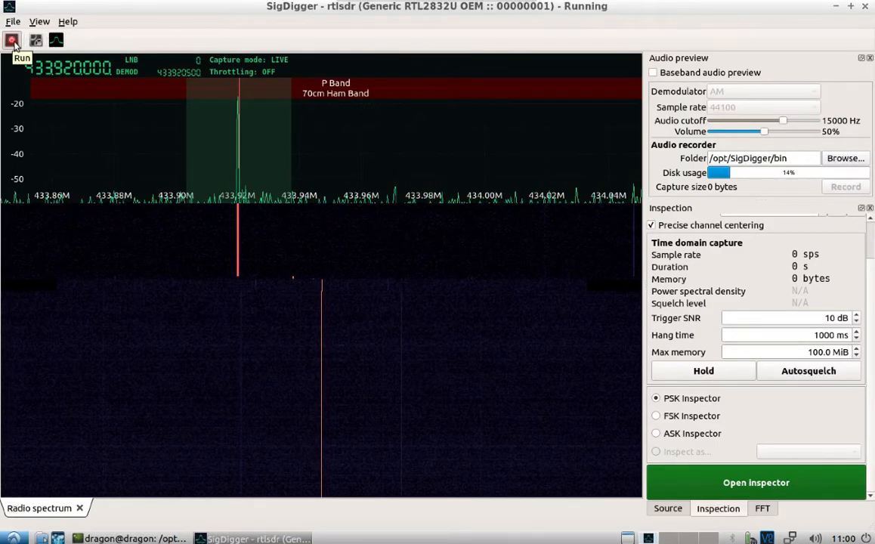
Step: Stop reception and set the panoramic spectrum to scan the full device range
left_click(12, 39)
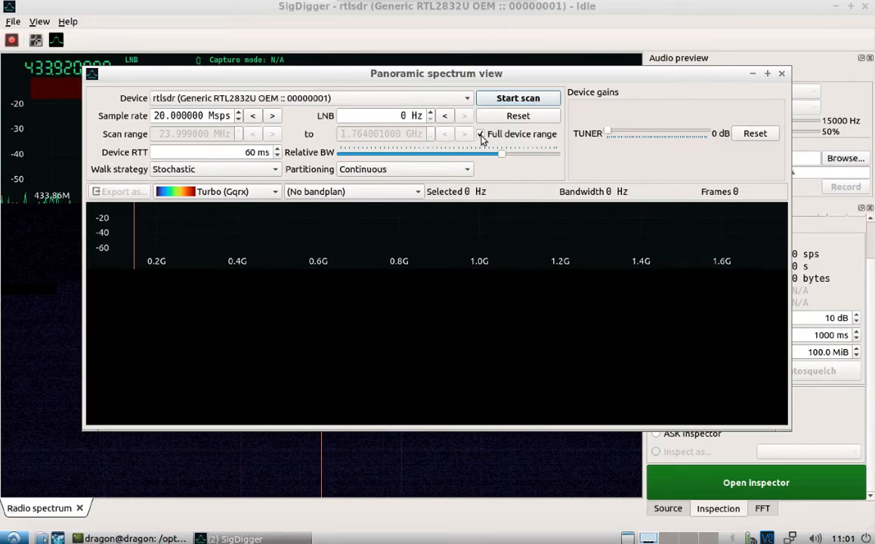
left_click(481, 133)
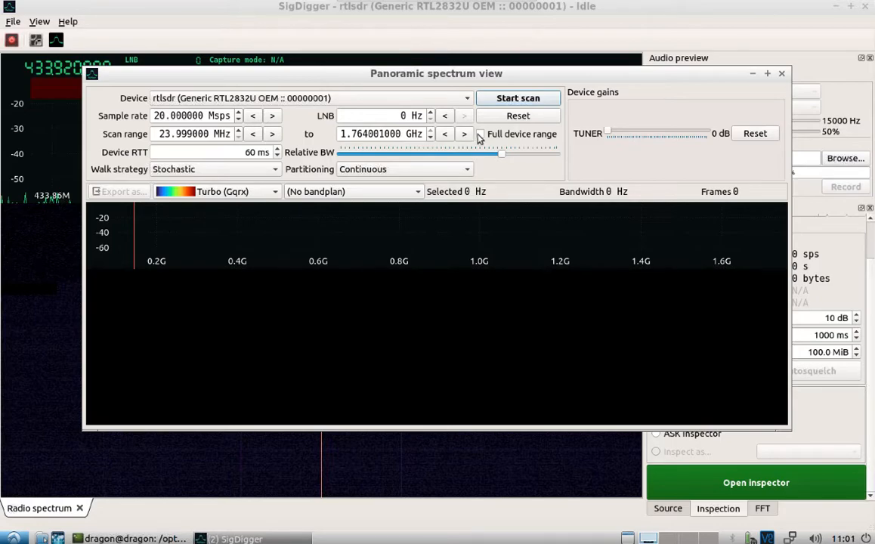
left_click(481, 133)
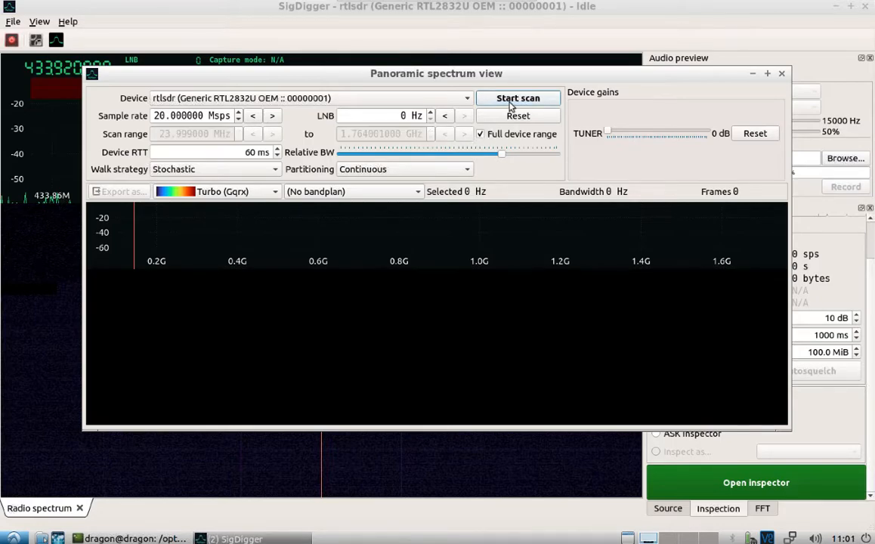
Step: Sweep the full range with SDR# bandplans.xml labels, then stop and close the panoramic view
left_click(517, 98)
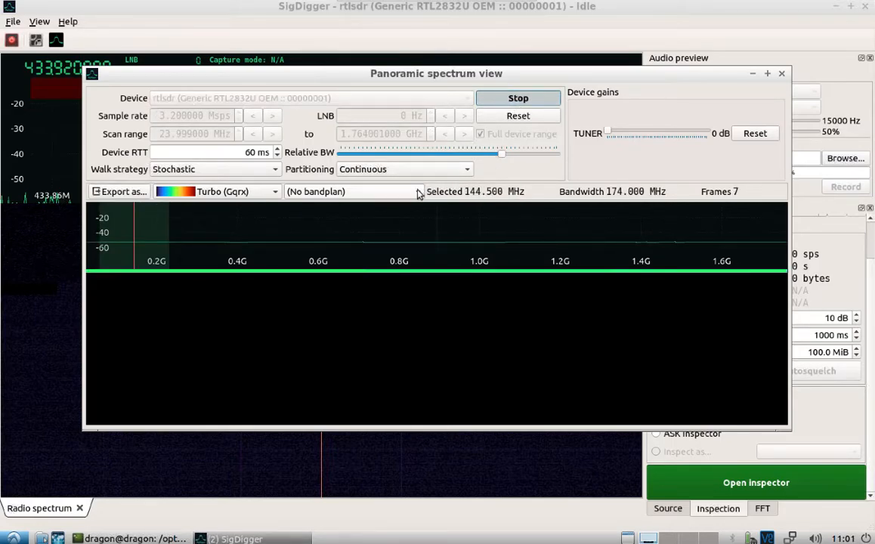
left_click(354, 191)
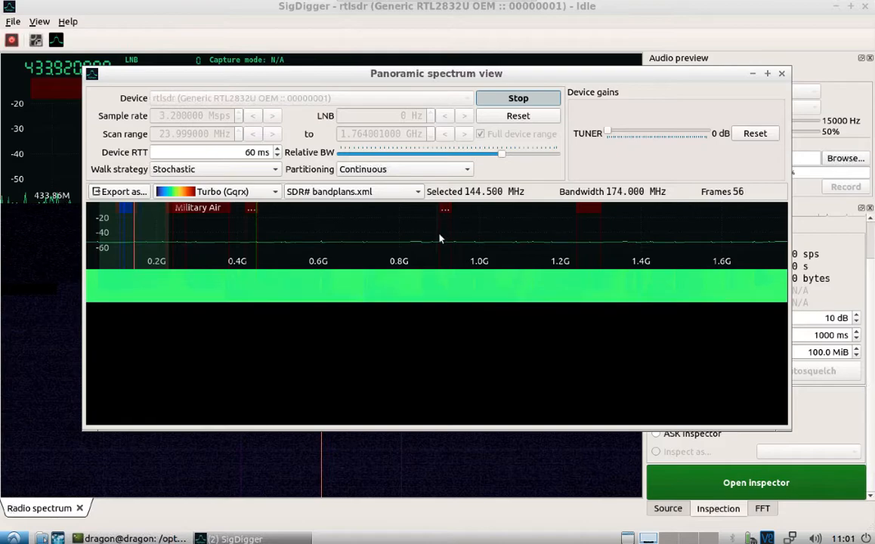
mouse_move(398, 249)
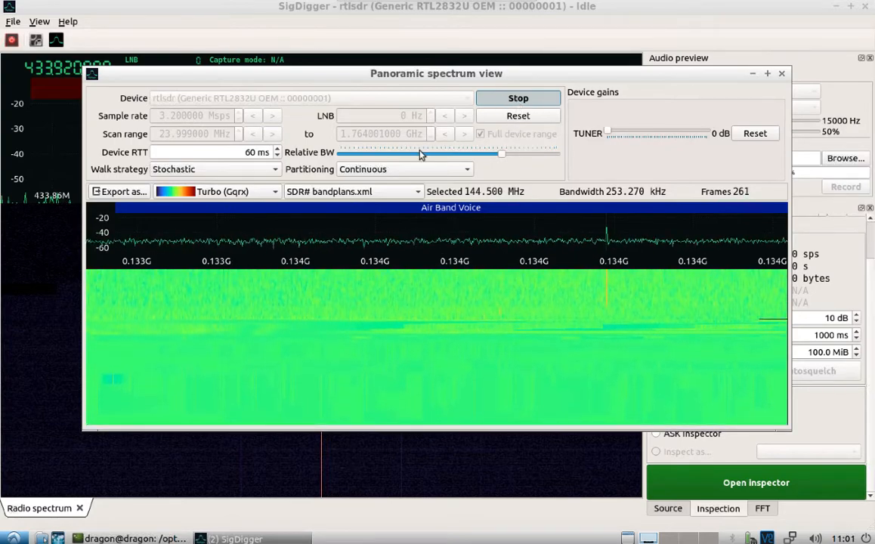
left_click(517, 97)
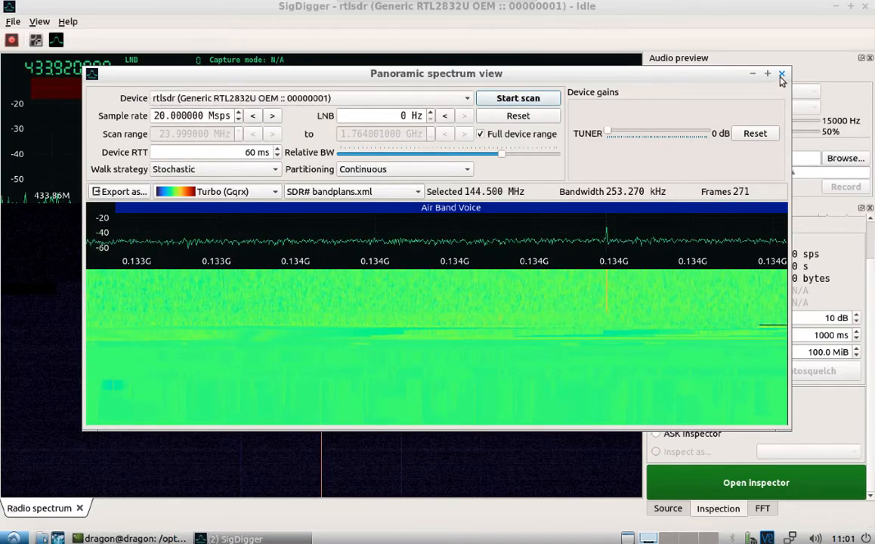
left_click(782, 73)
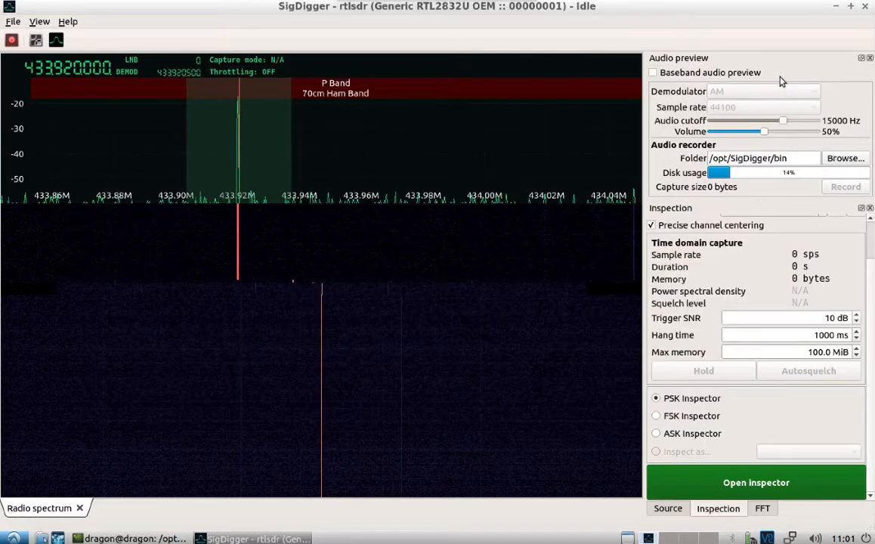